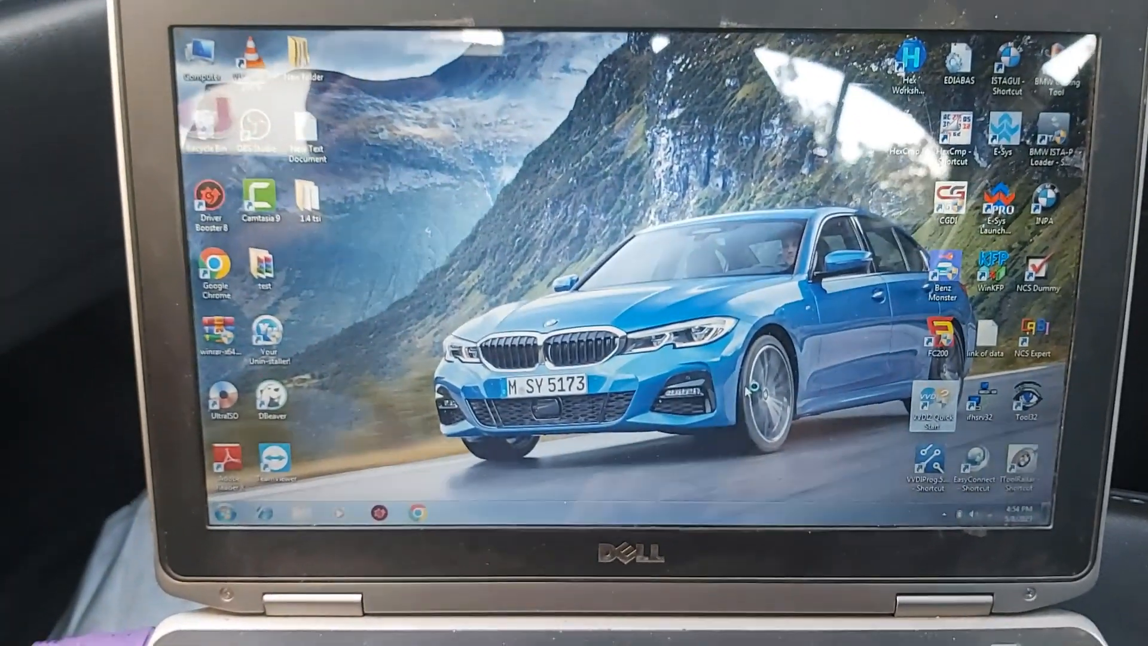
# Launch VVDI2 Quick Start and approve the User Account Control prompt
pyautogui.doubleClick(929, 410)
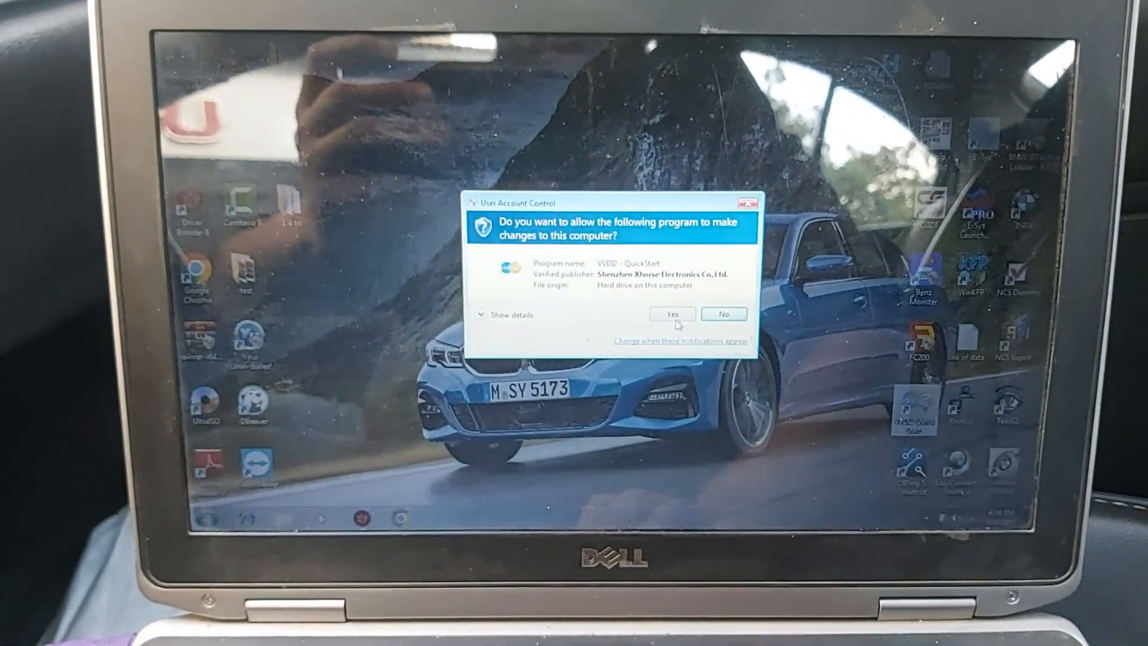
pyautogui.click(669, 313)
pyautogui.write('sgo')
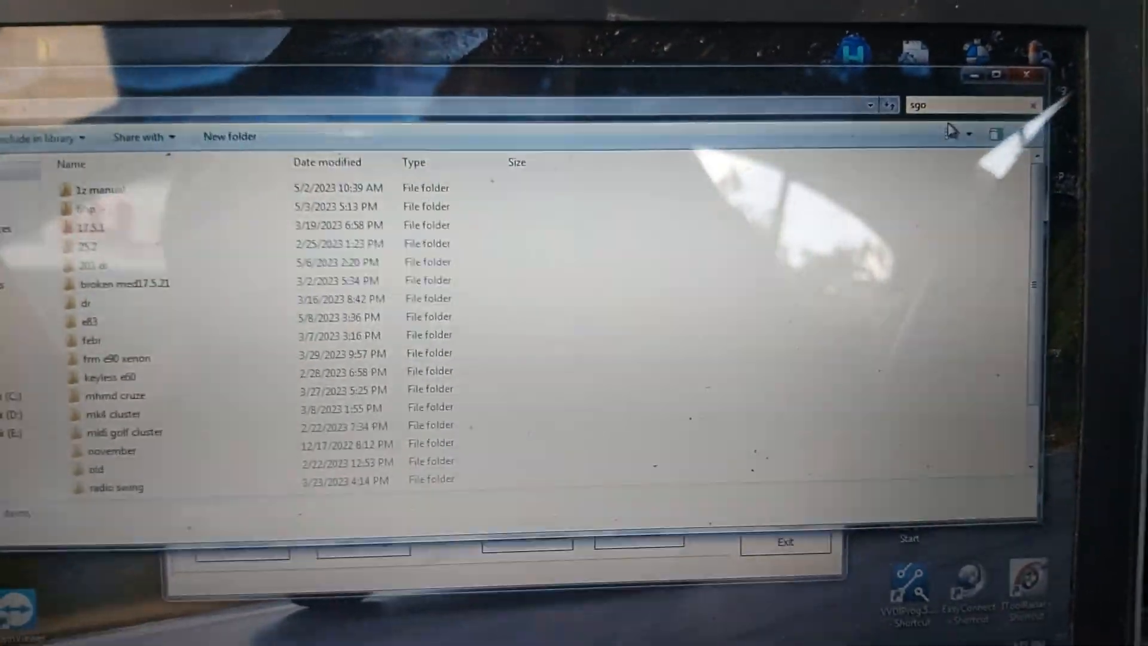
# Run the Explorer search for 'sgo' files
pyautogui.press('Enter')
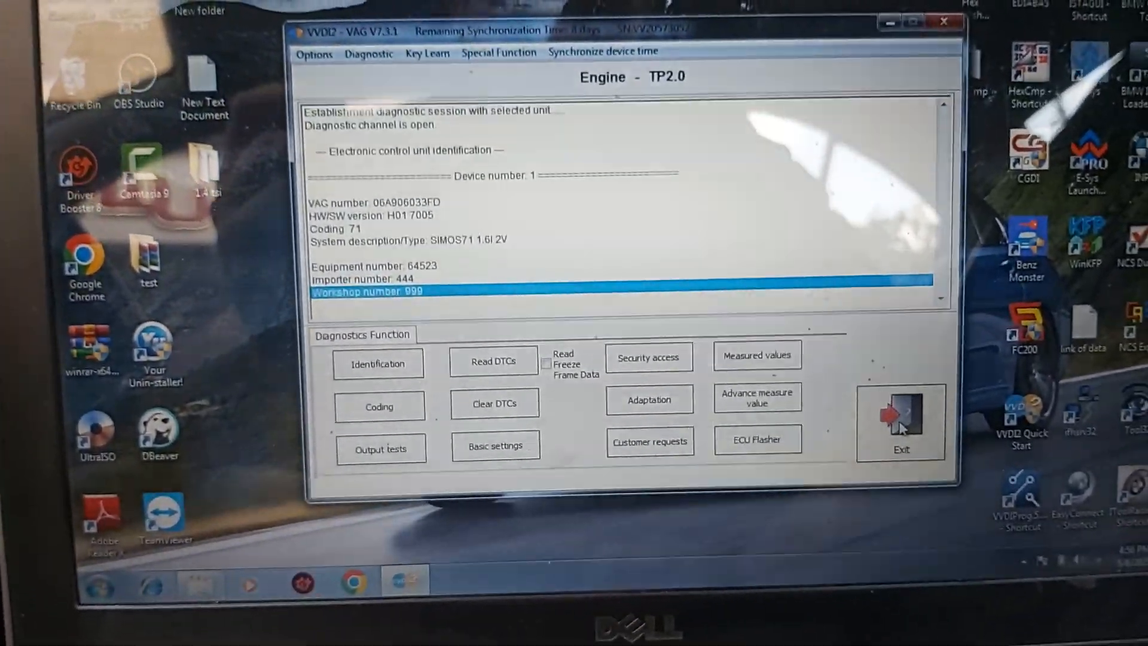
# Reconnect to 01 Engine, read the 16994 incorrectly-coded fault, and start the ECU Flasher
pyautogui.click(899, 421)
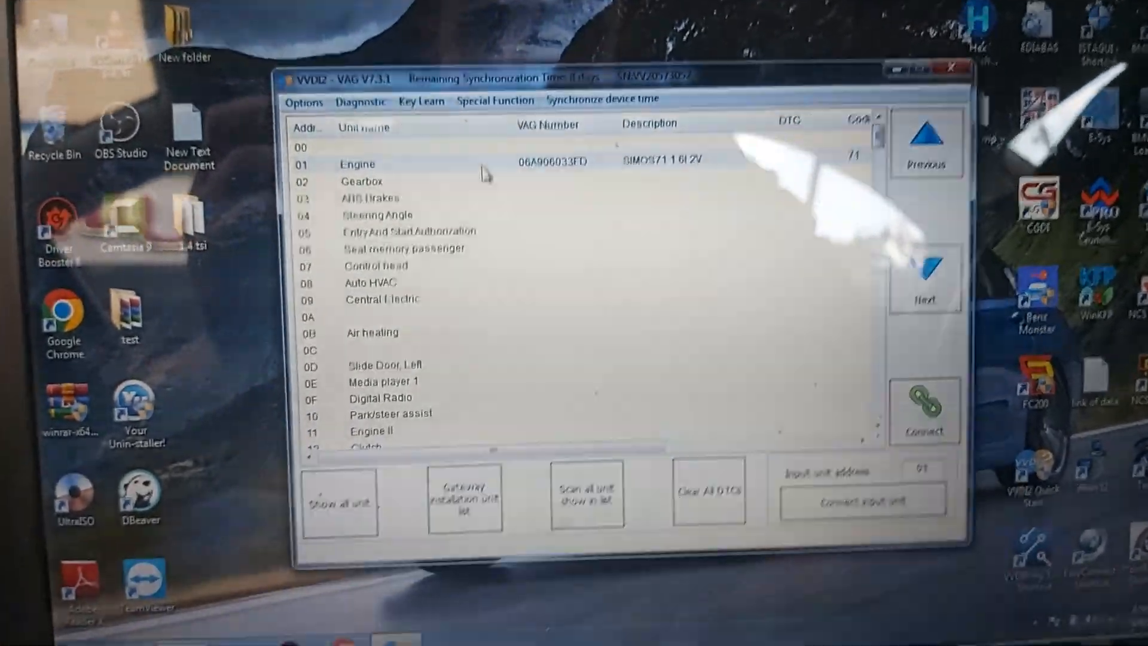
pyautogui.doubleClick(356, 163)
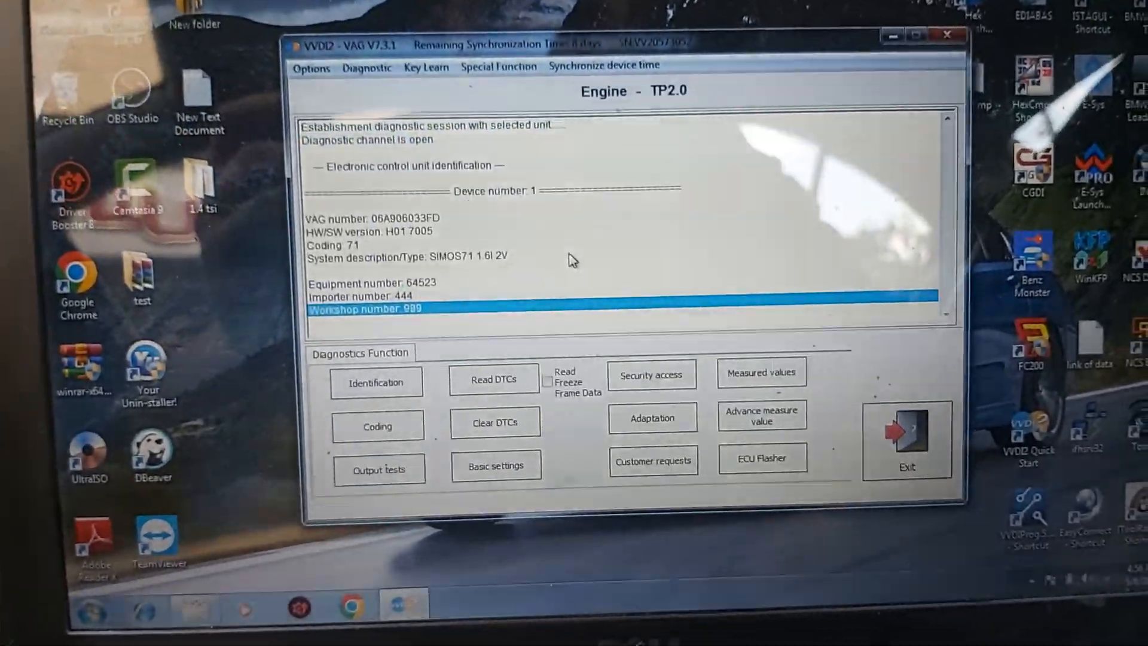
pyautogui.click(493, 378)
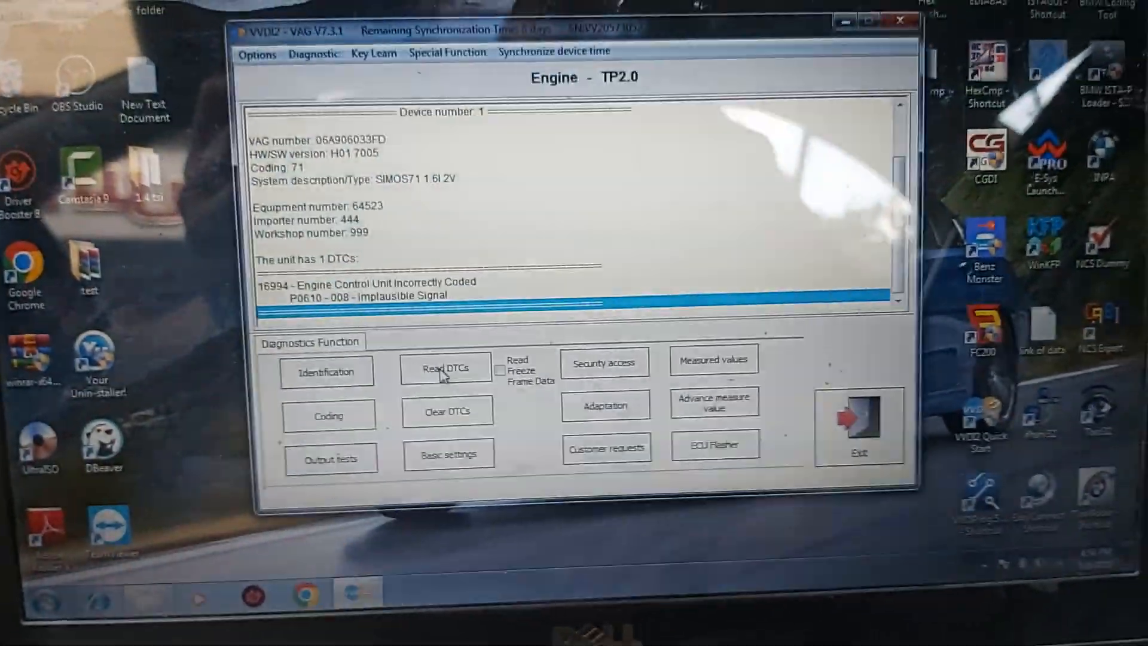
pyautogui.click(714, 444)
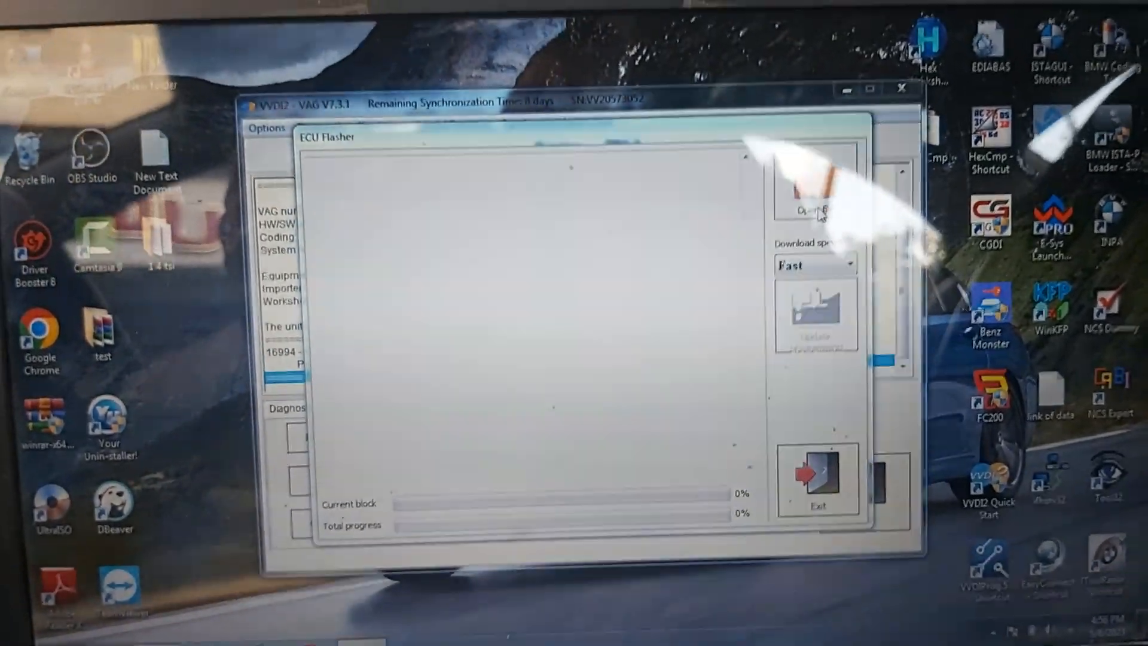
# Browse with the Sgo file (*.sgo) filter and load 06A906033FE_9447.sgo into the flasher
pyautogui.click(815, 198)
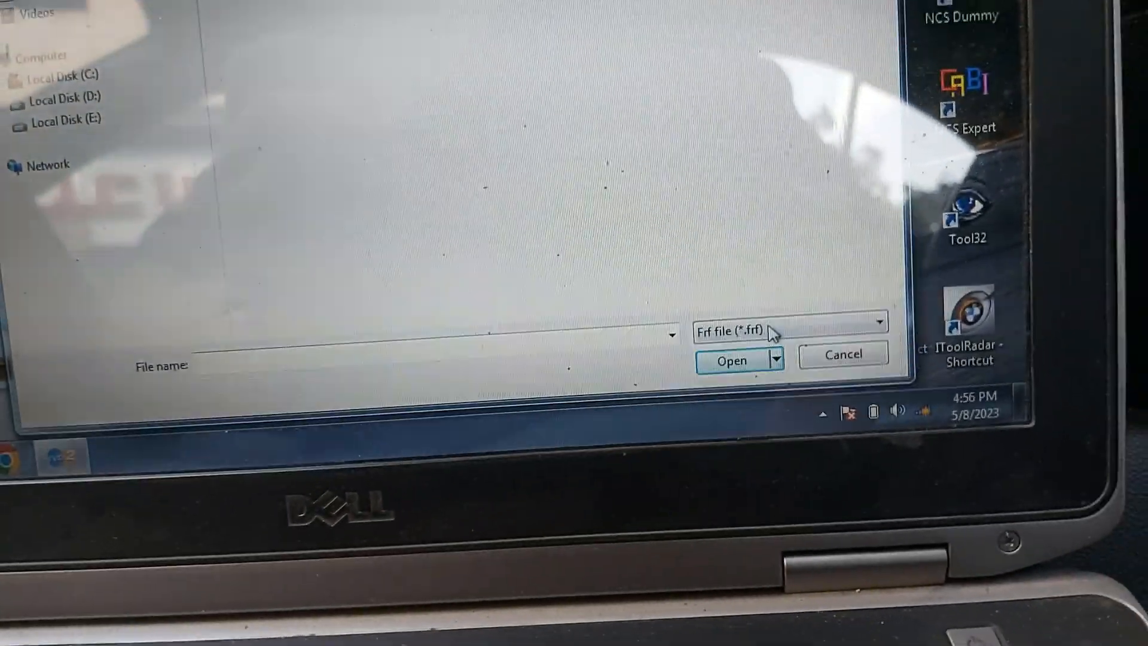
pyautogui.click(871, 332)
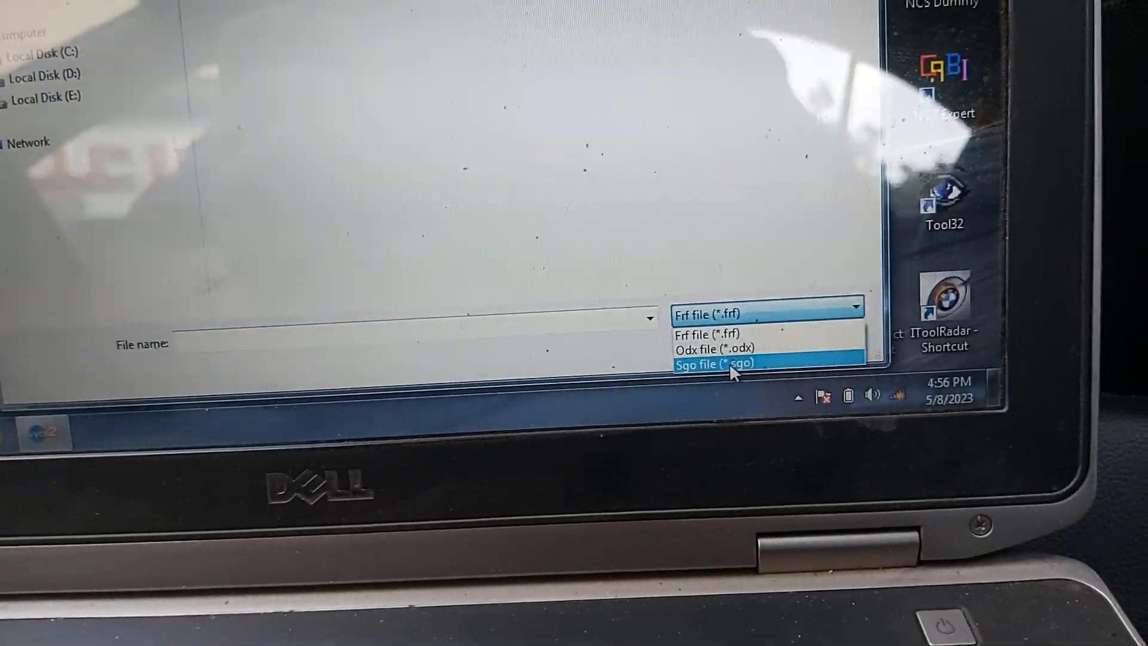
pyautogui.click(715, 364)
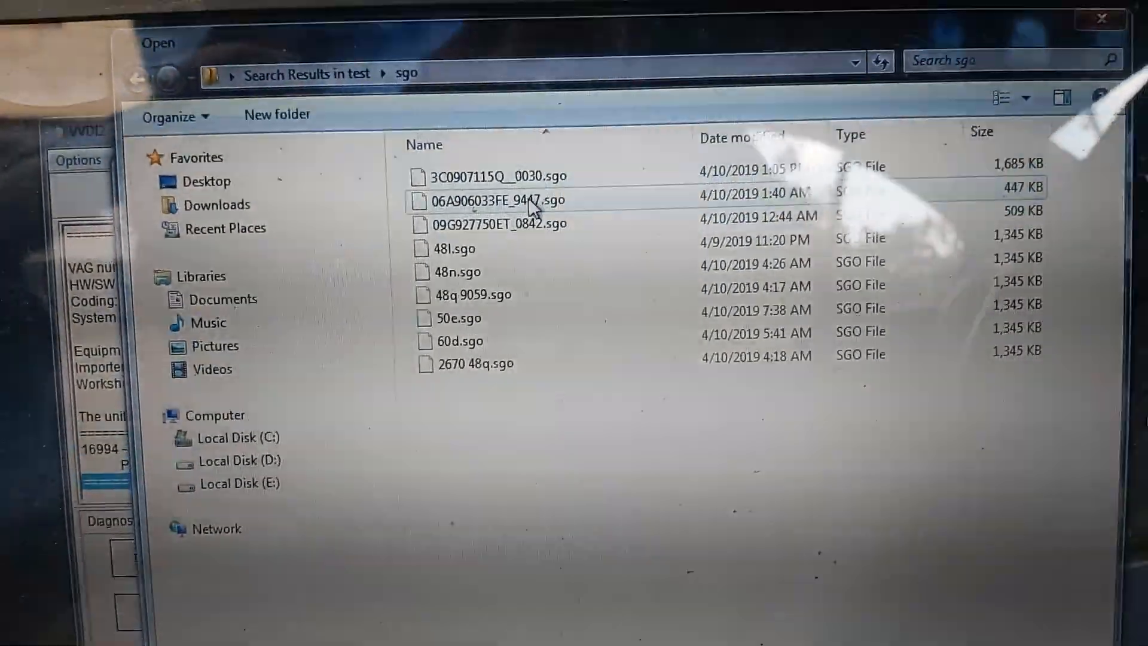
pyautogui.doubleClick(498, 201)
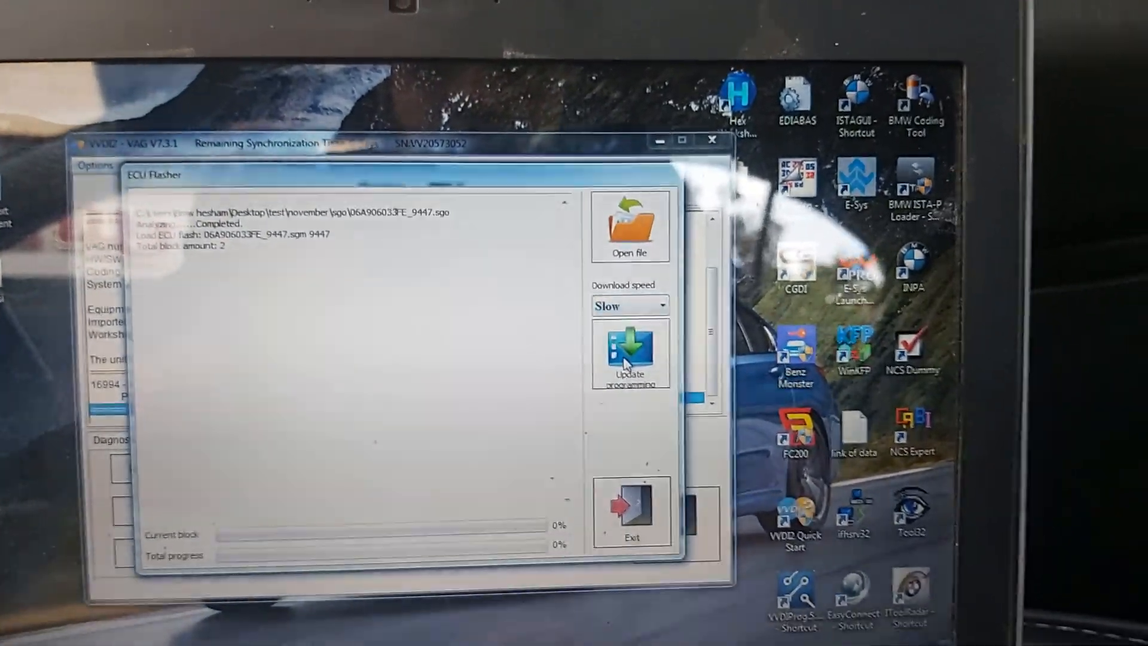
# Start Update programming on the engine ECU until the ignition off/on prompt
pyautogui.click(630, 353)
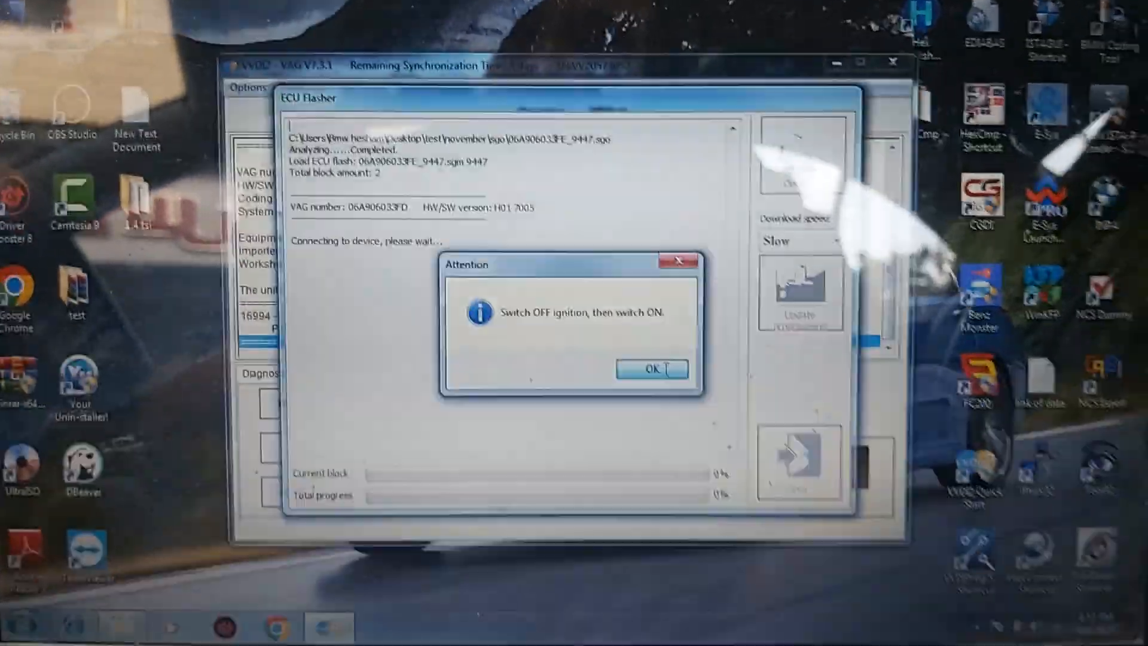
pyautogui.click(650, 369)
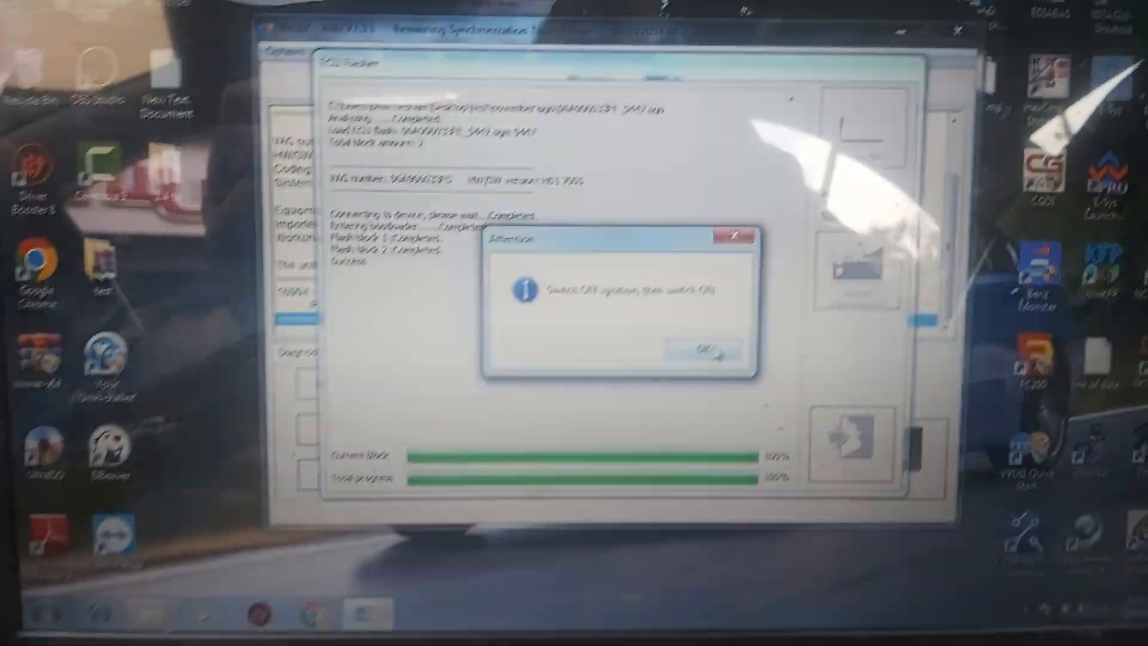
# Acknowledge the ignition reminder, exit ECU Flasher, and read the engine's two stored DTCs
pyautogui.click(709, 349)
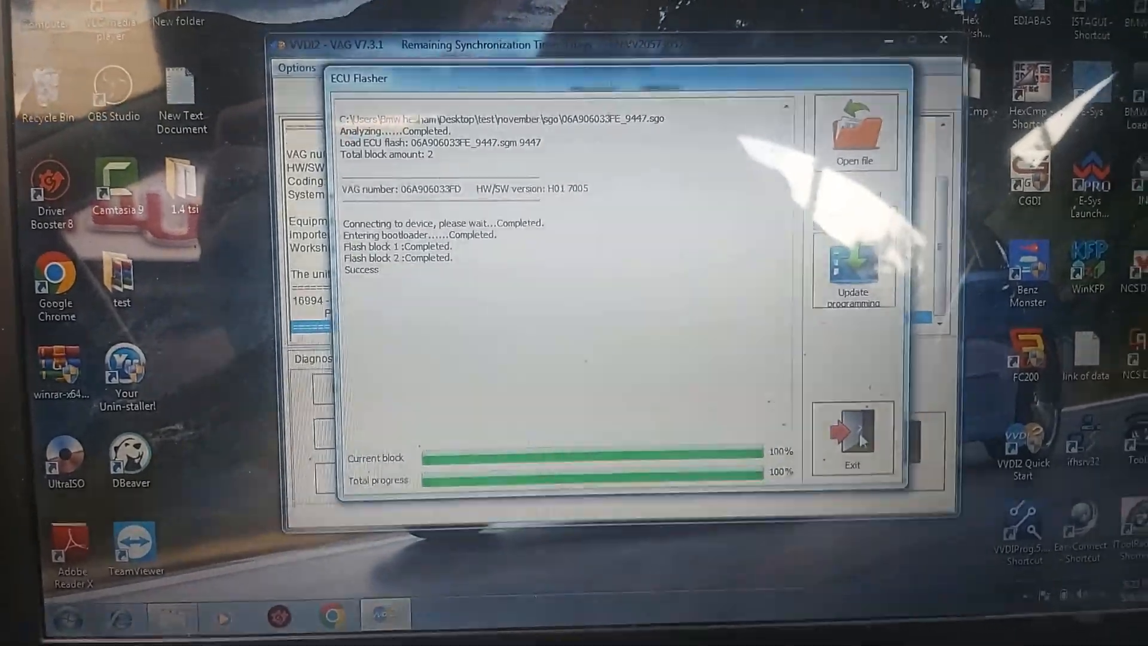
pyautogui.click(853, 435)
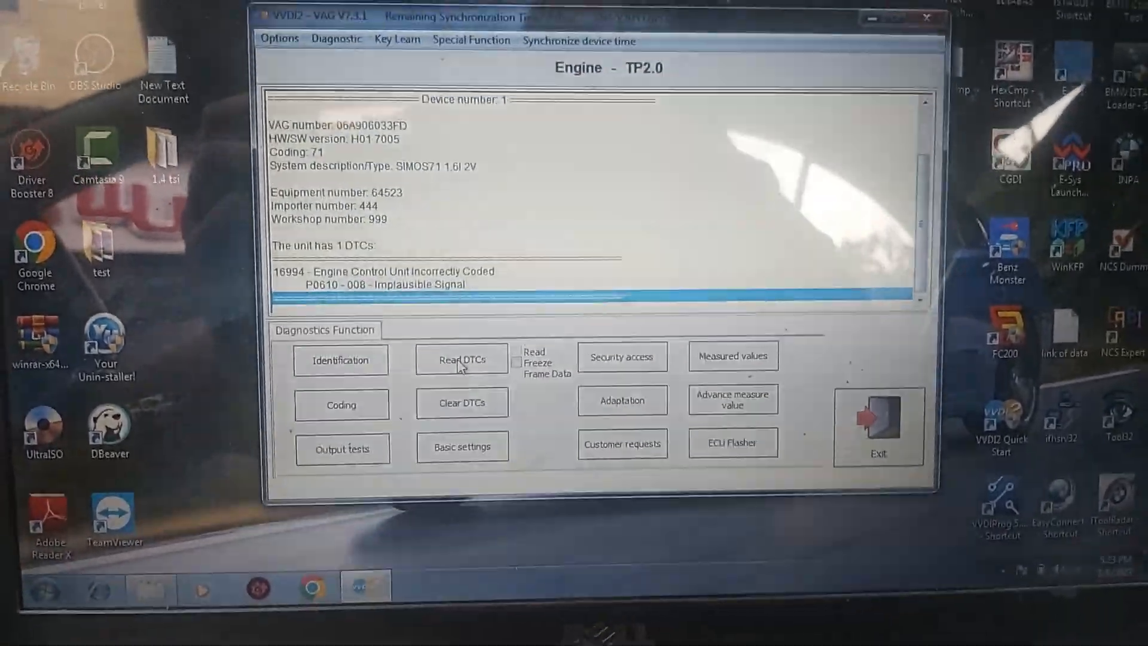
pyautogui.click(461, 359)
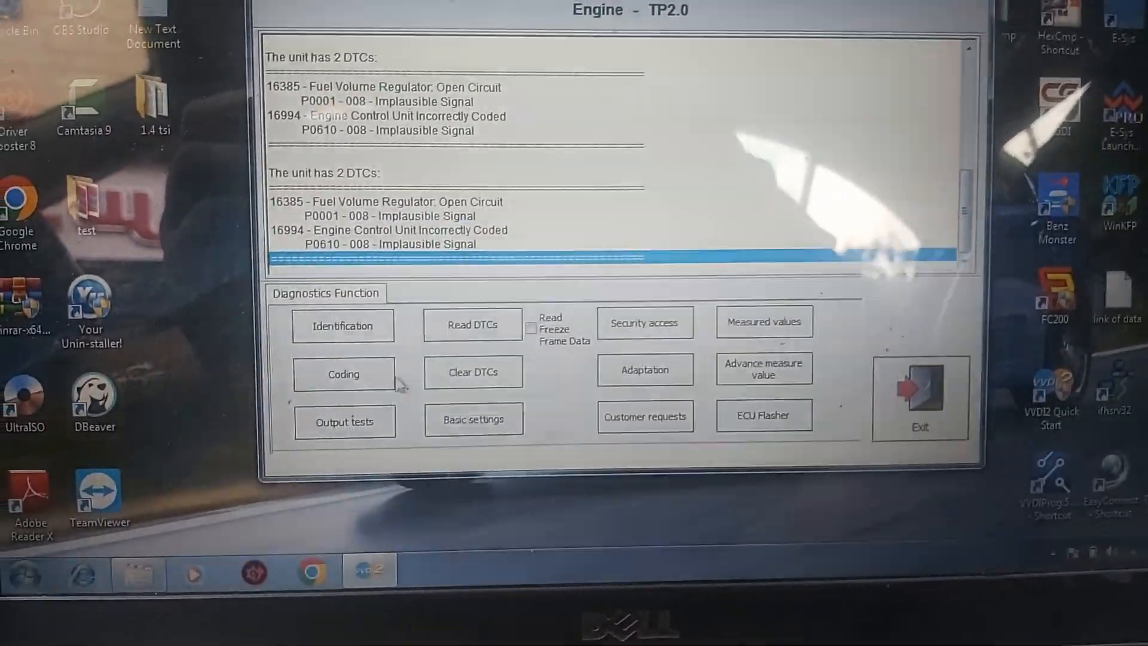
# Clear the engine's two stored fault codes via Clear DTCs
pyautogui.click(342, 372)
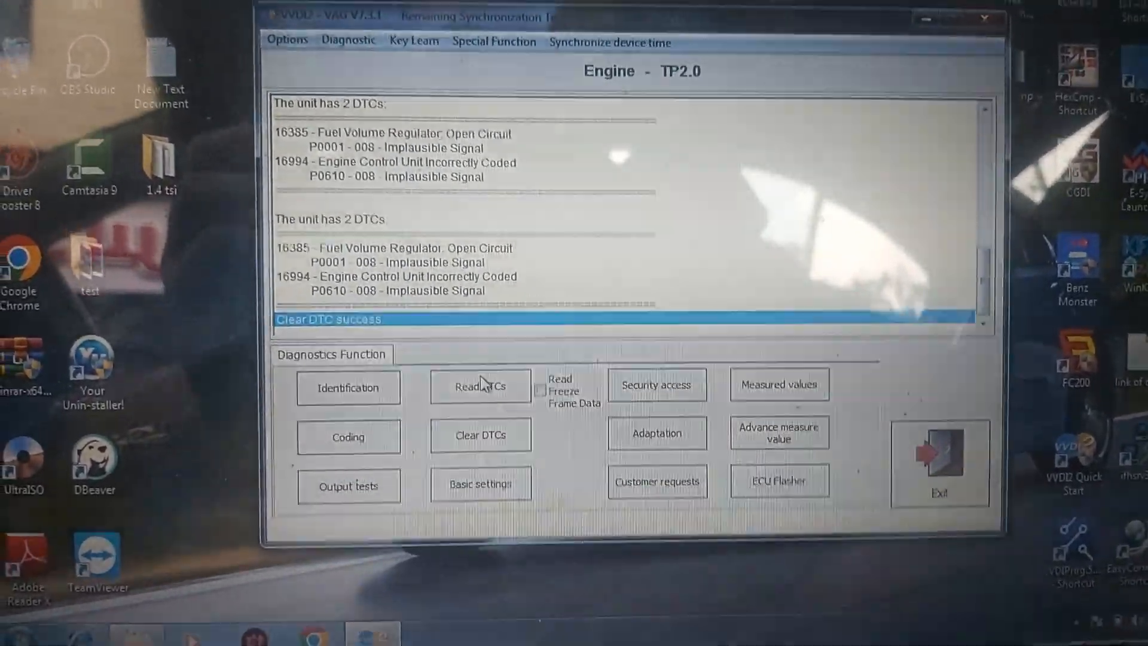
# Re-read engine DTCs leaving only the fuel volume regulator fault, then dismiss the Connection lost notice
pyautogui.click(479, 376)
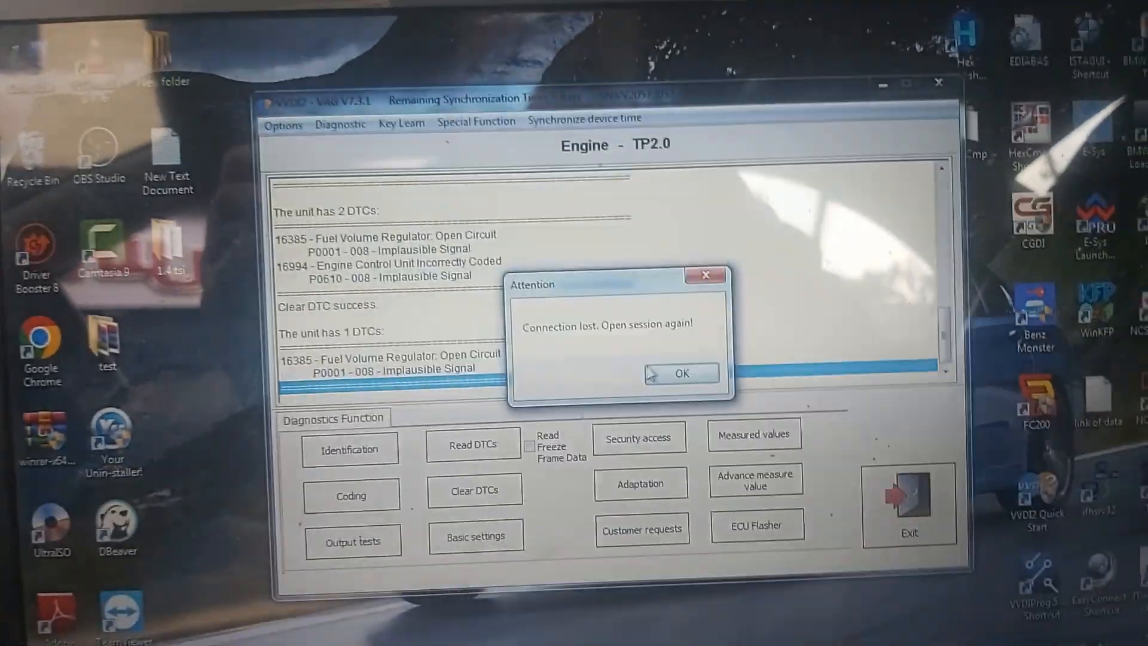
pyautogui.click(680, 373)
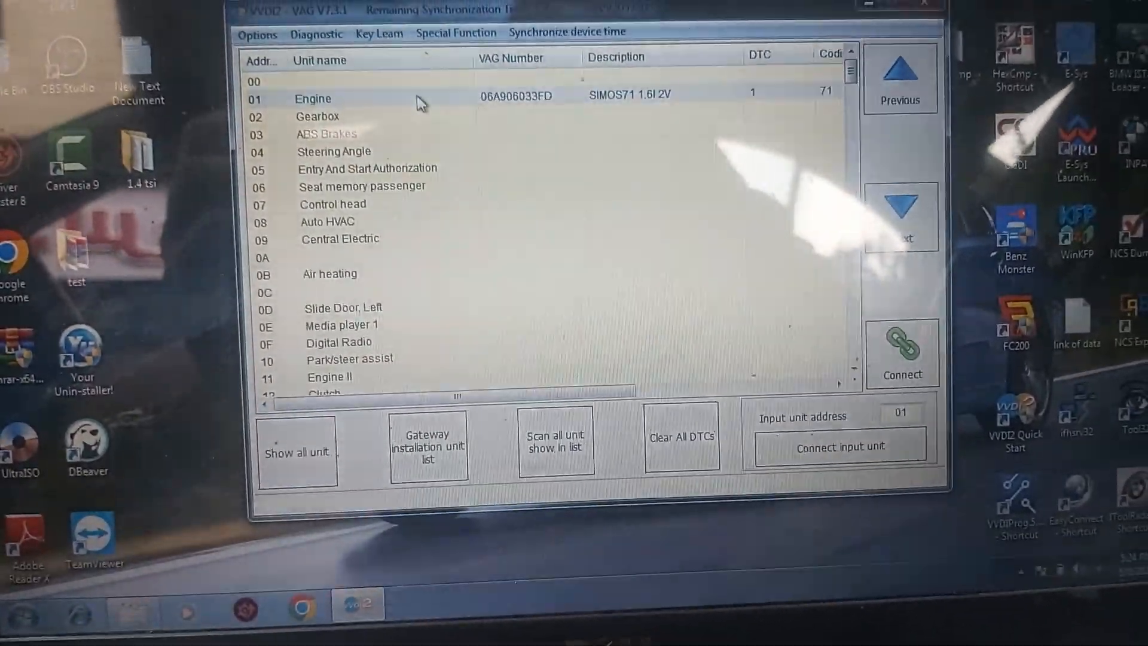
# Reopen the Engine unit, read the fuel volume regulator fault and attempt to clear it
pyautogui.doubleClick(313, 99)
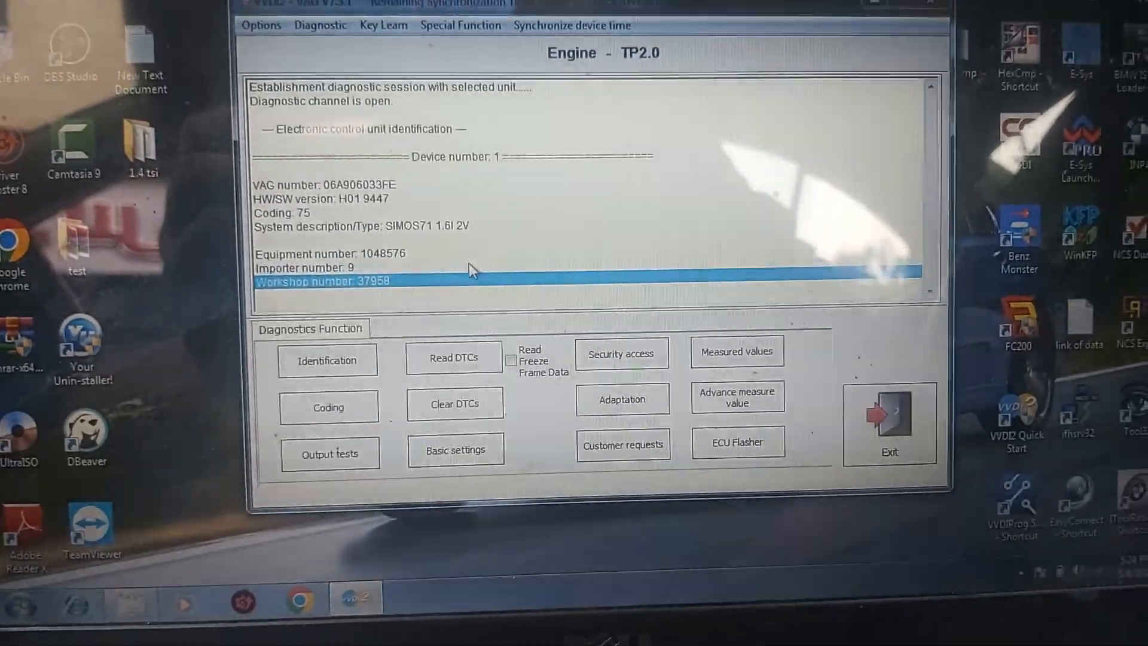
pyautogui.click(453, 357)
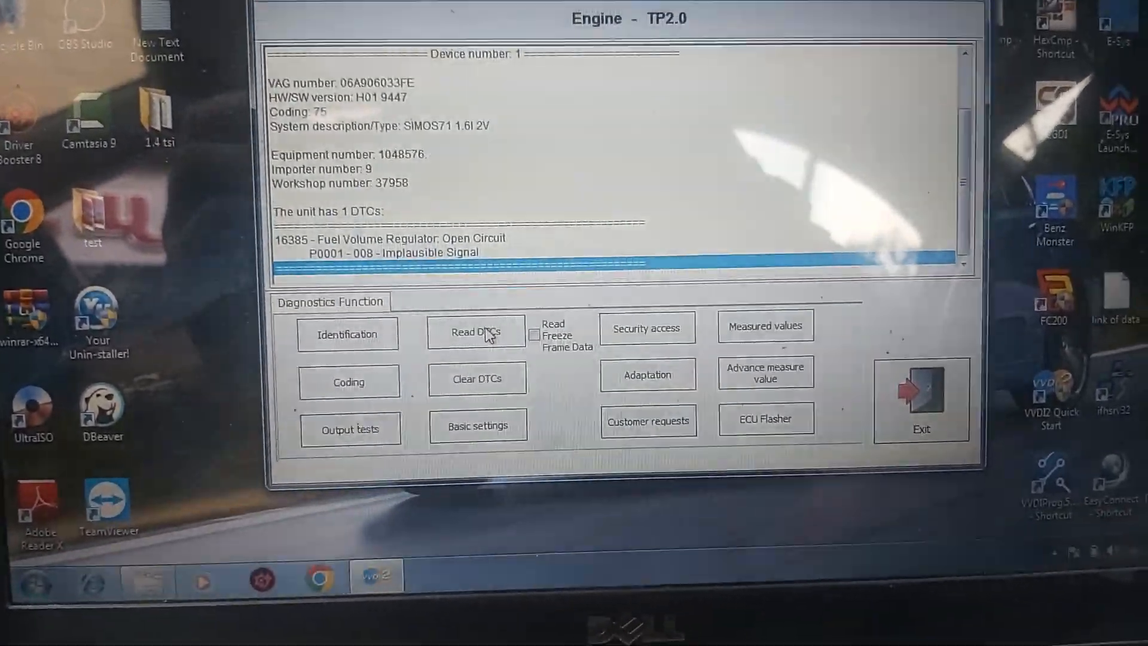
pyautogui.click(476, 379)
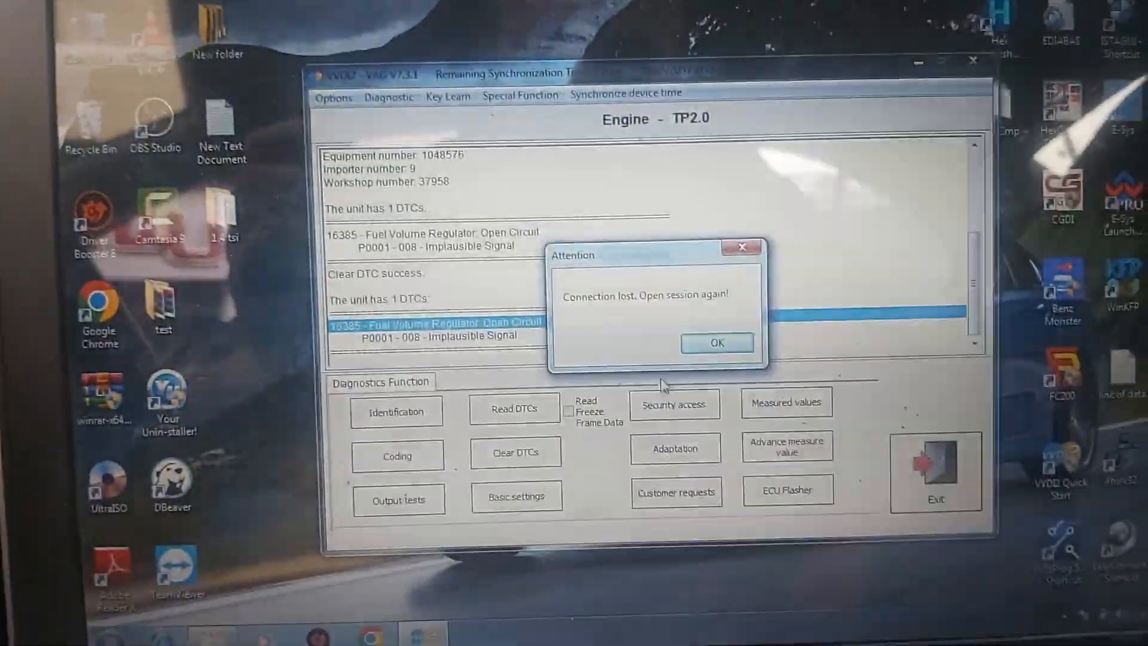
# Dismiss the connection warning and repeat Clear/Read DTCs on the engine before moving to the gearbox unit
pyautogui.click(716, 342)
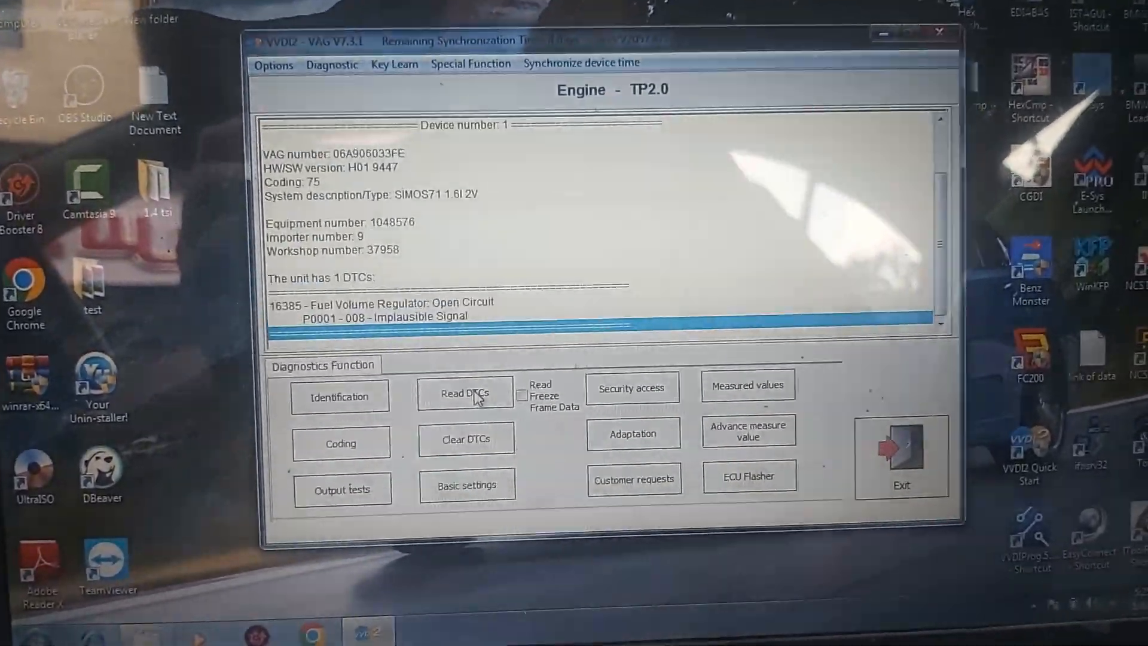
pyautogui.click(466, 438)
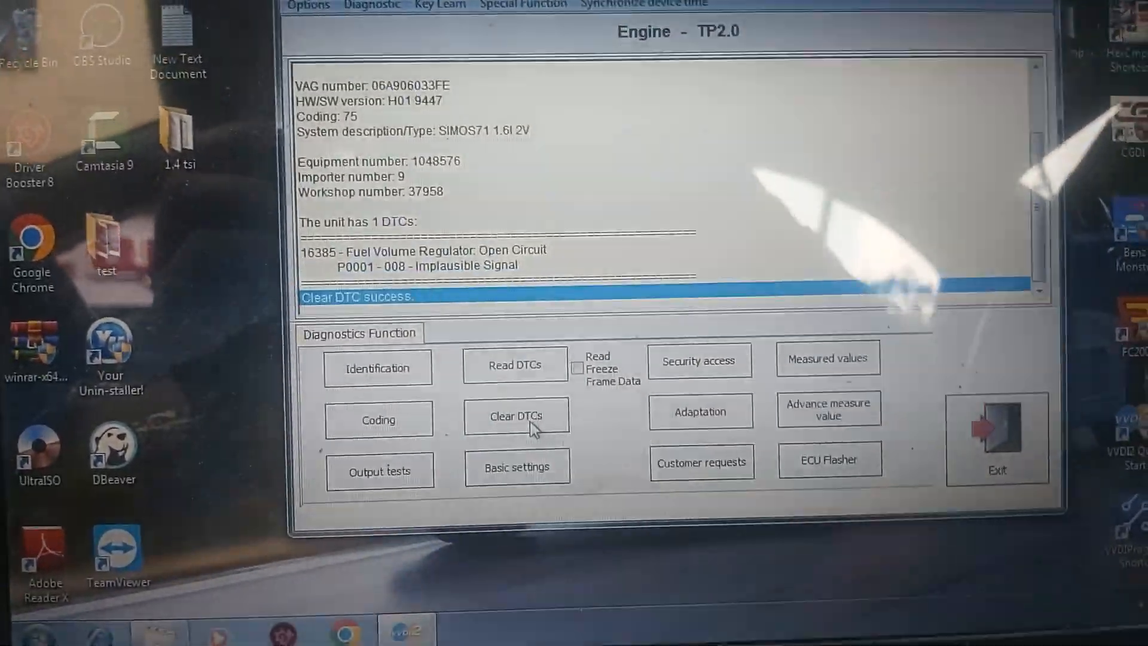
pyautogui.click(514, 365)
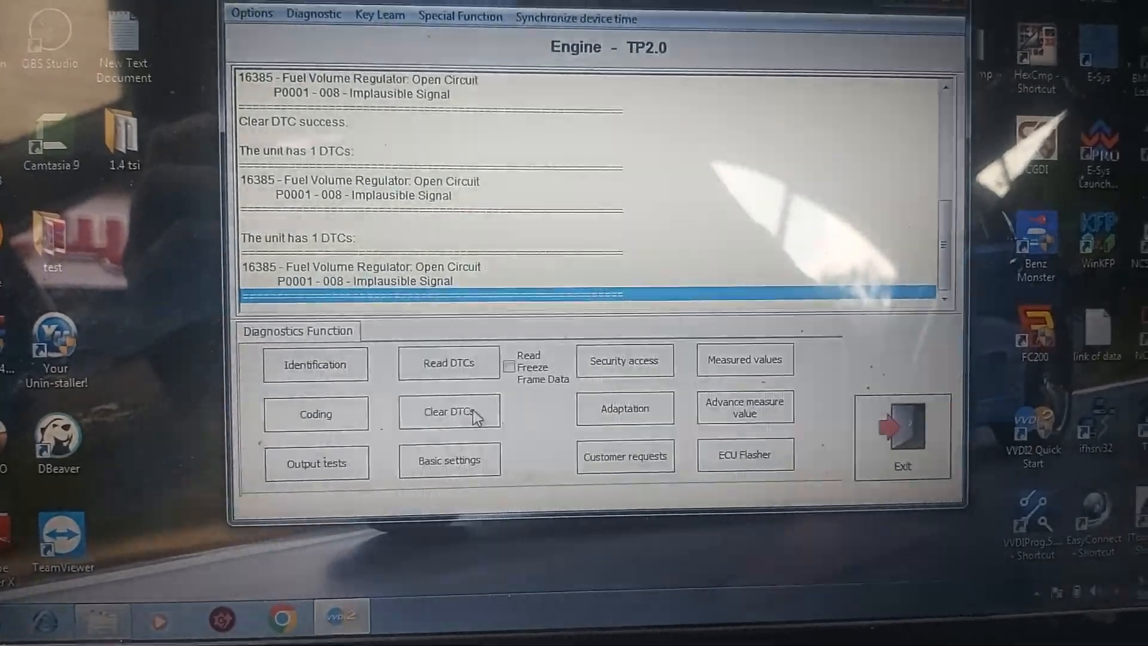
pyautogui.click(449, 411)
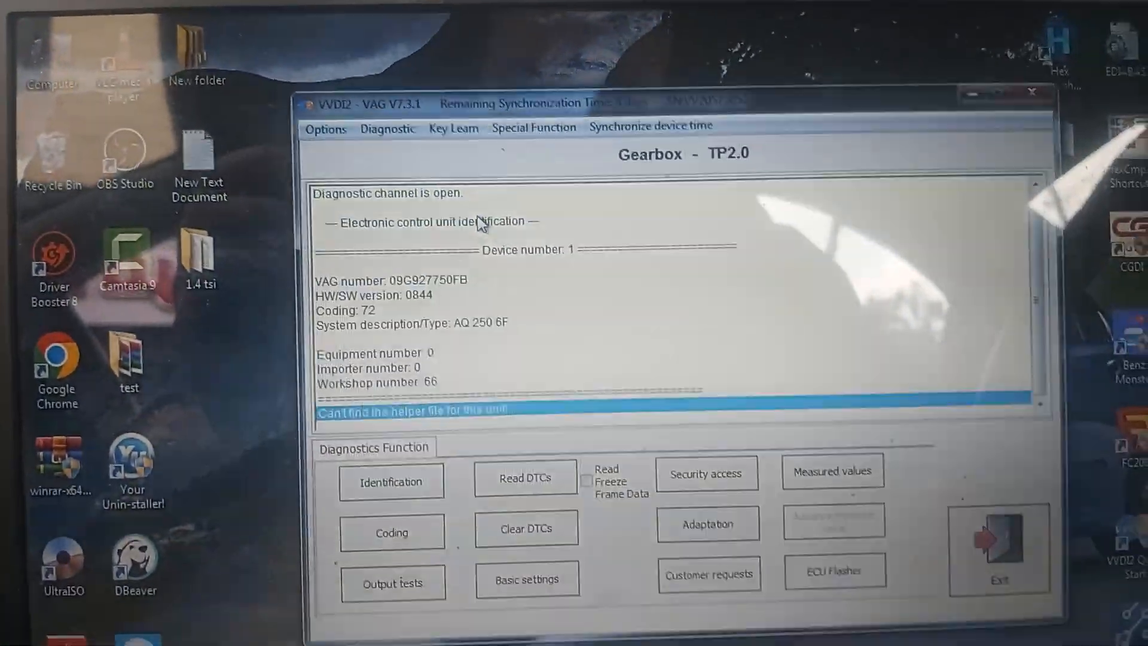
# Read the gearbox's four stored DTCs and clear them, confirming the result
pyautogui.click(525, 477)
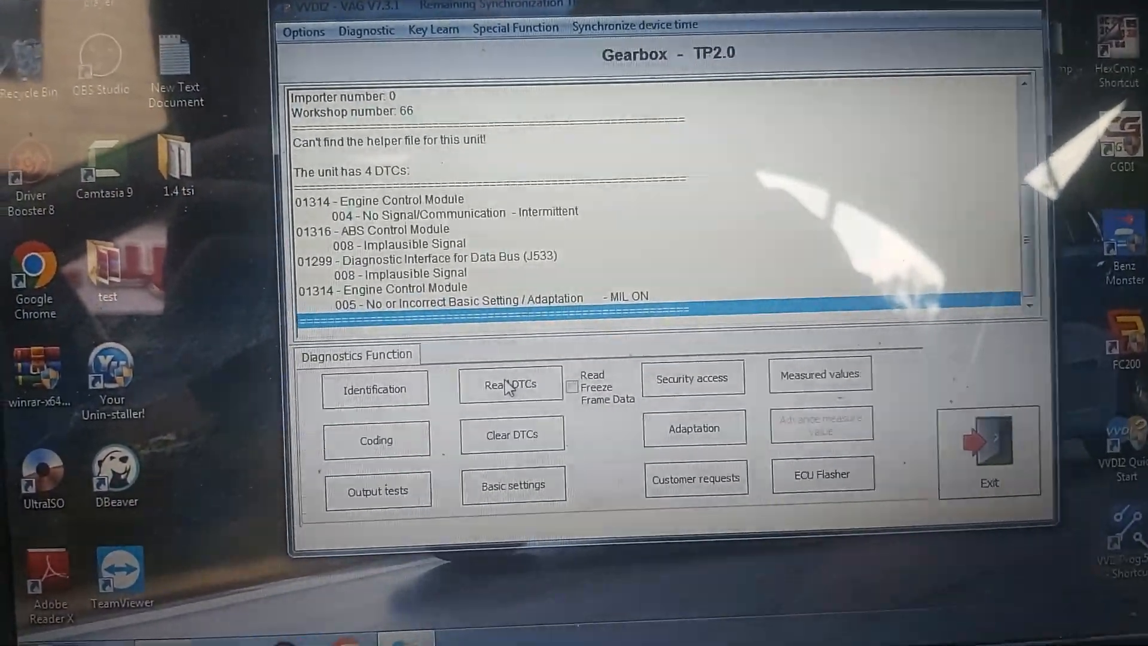
pyautogui.click(511, 434)
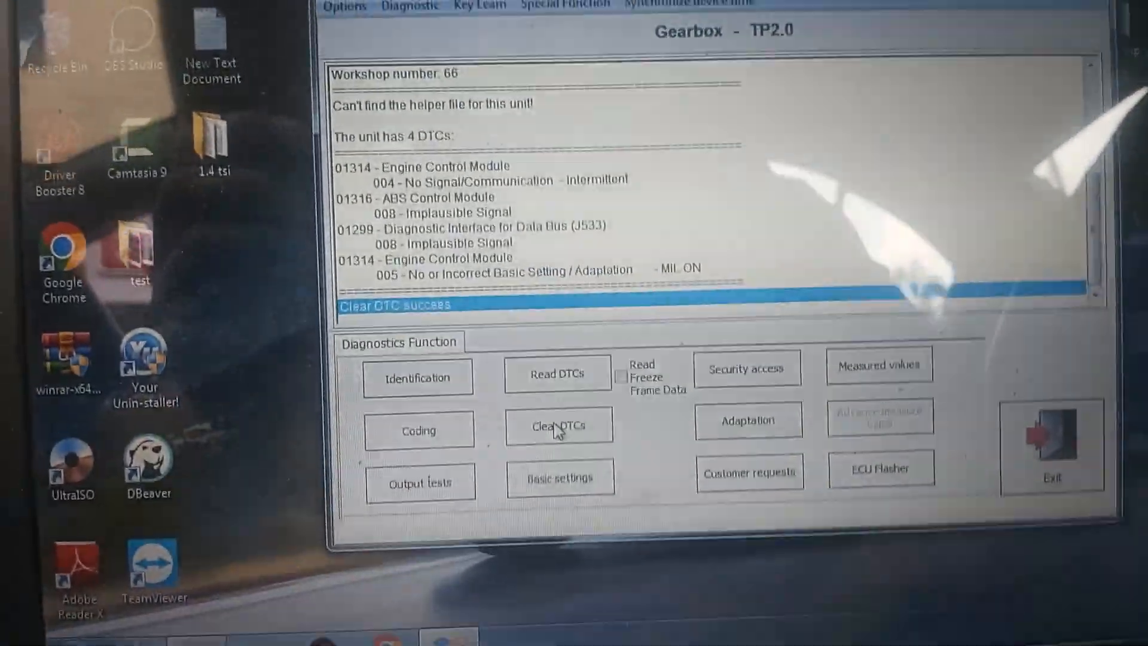
pyautogui.click(558, 425)
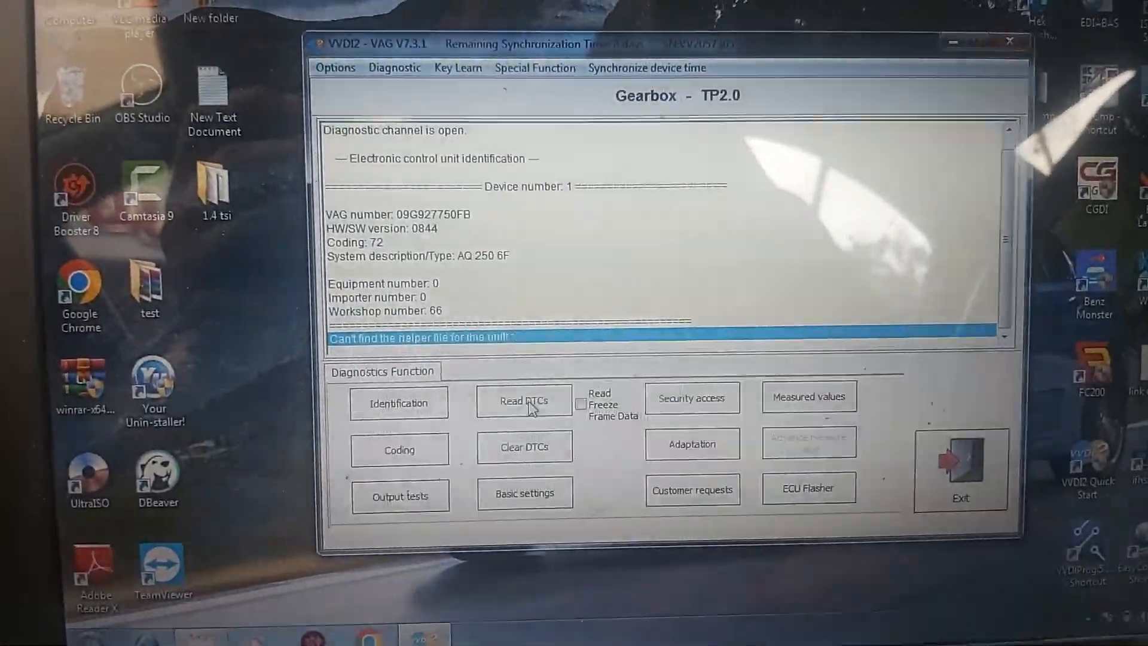
# Re-read and clear the gearbox DTCs (three remain), then launch the ECU Flasher
pyautogui.click(523, 400)
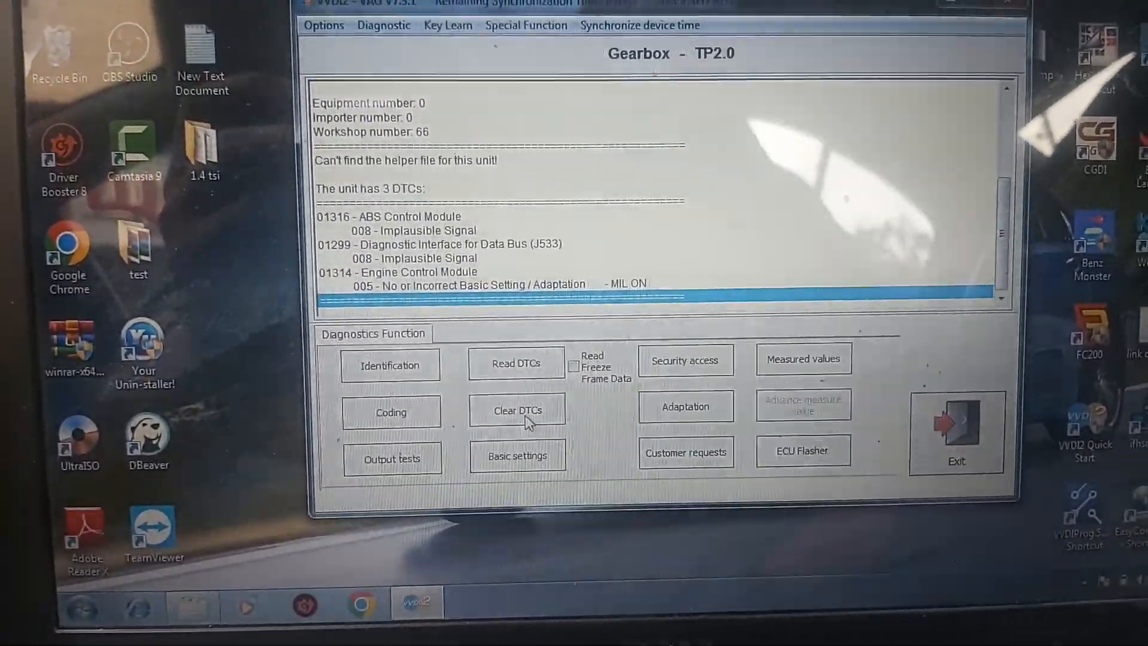
pyautogui.click(516, 408)
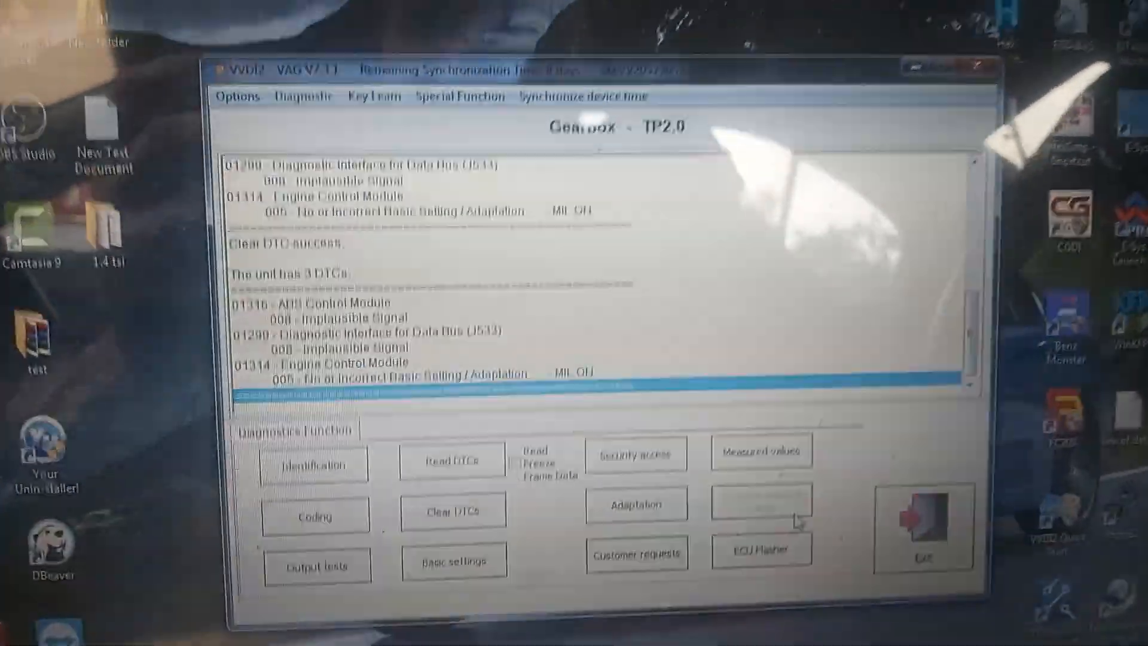
pyautogui.click(760, 548)
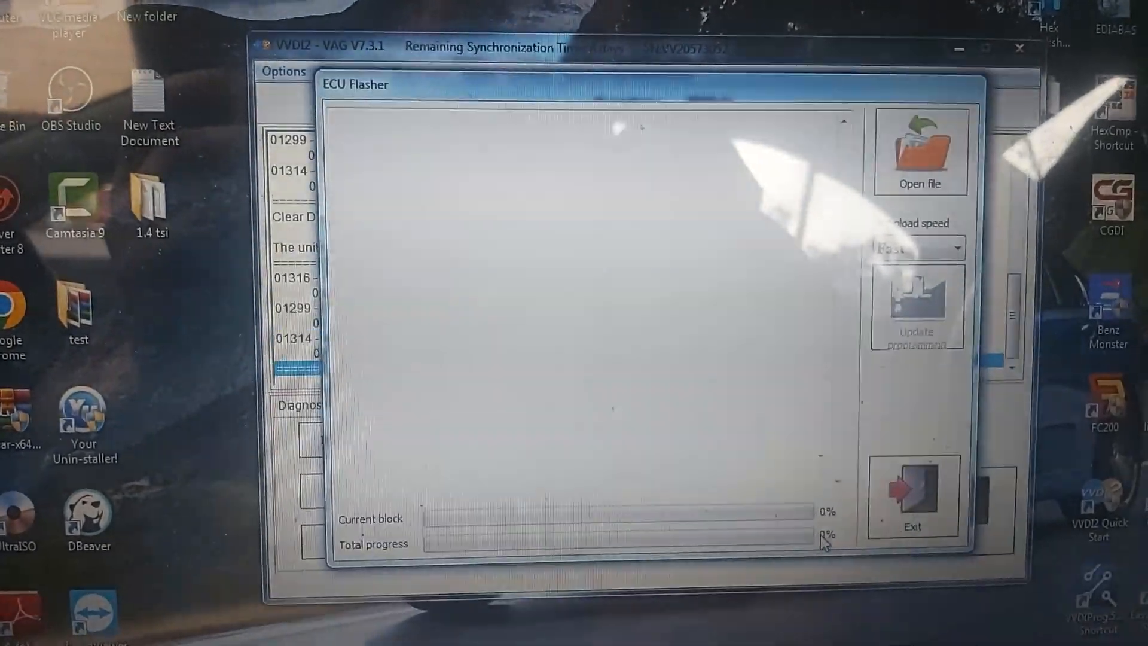
# Load 09G927750ET_0842.sgo as the gearbox flash file, speed Normal, and start Update programming
pyautogui.click(919, 146)
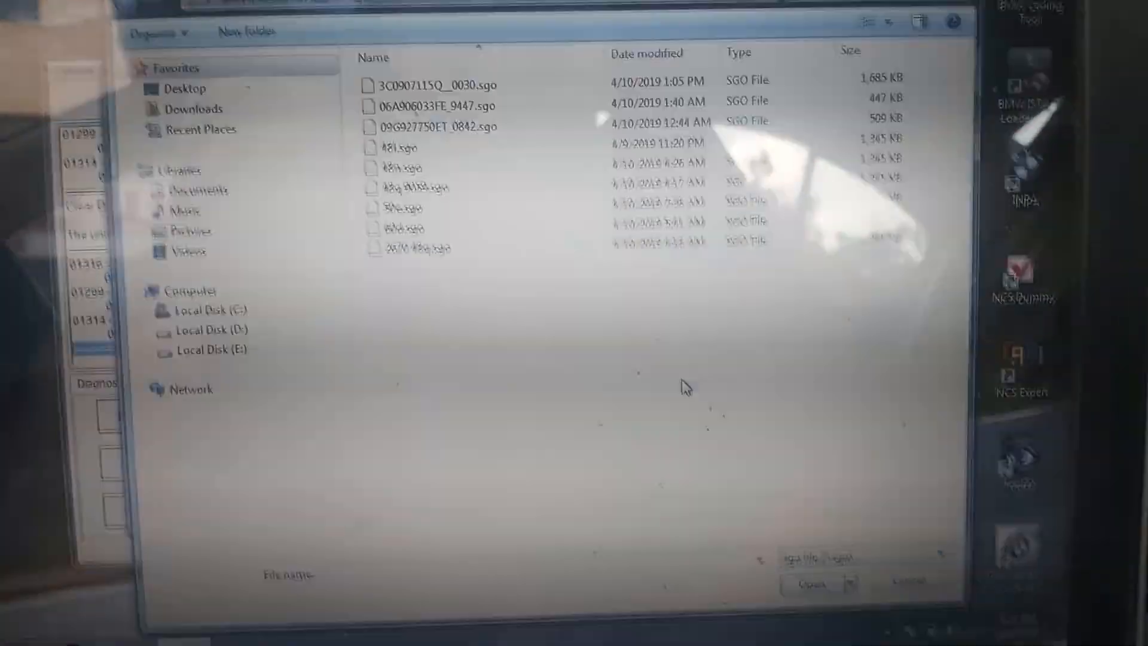
pyautogui.click(531, 237)
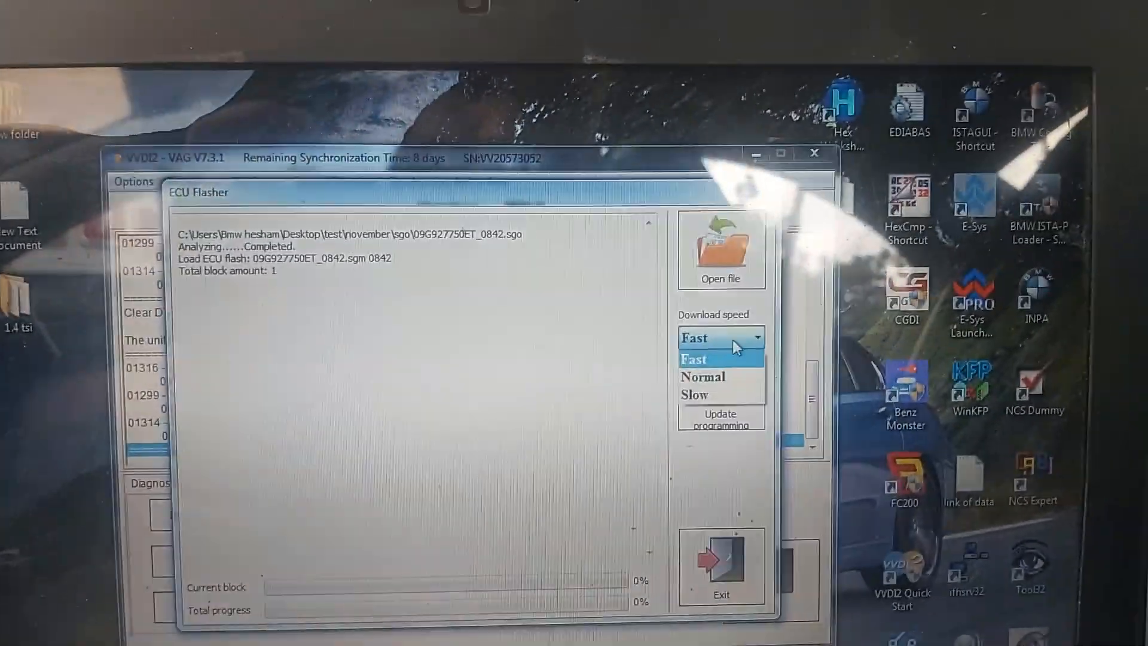
pyautogui.click(702, 376)
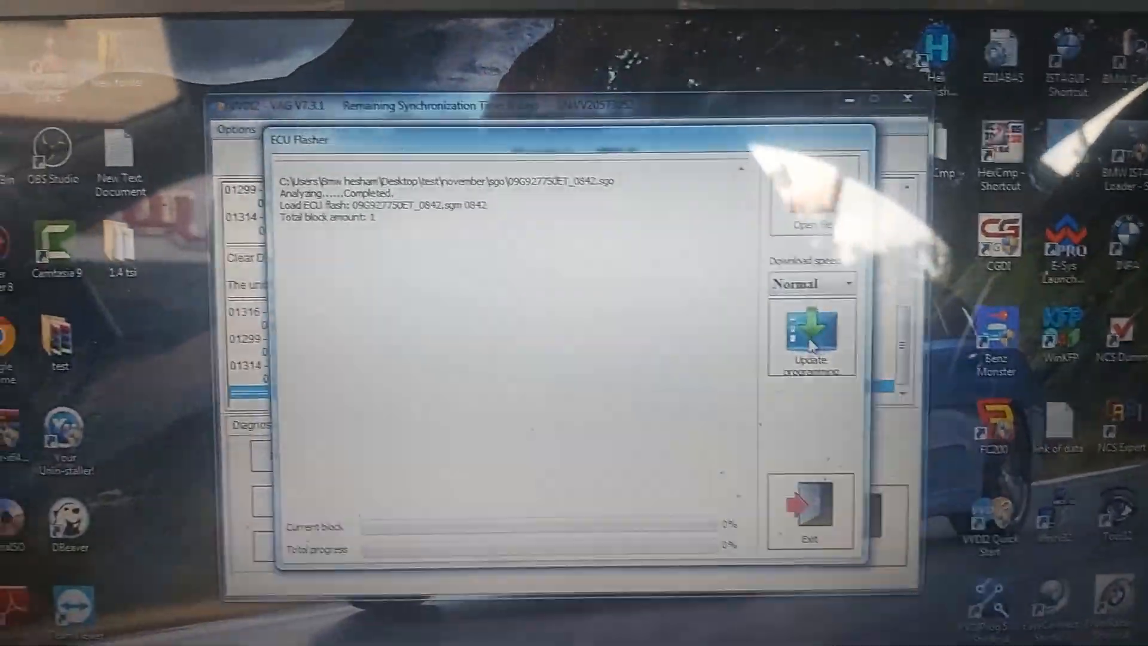
pyautogui.click(809, 336)
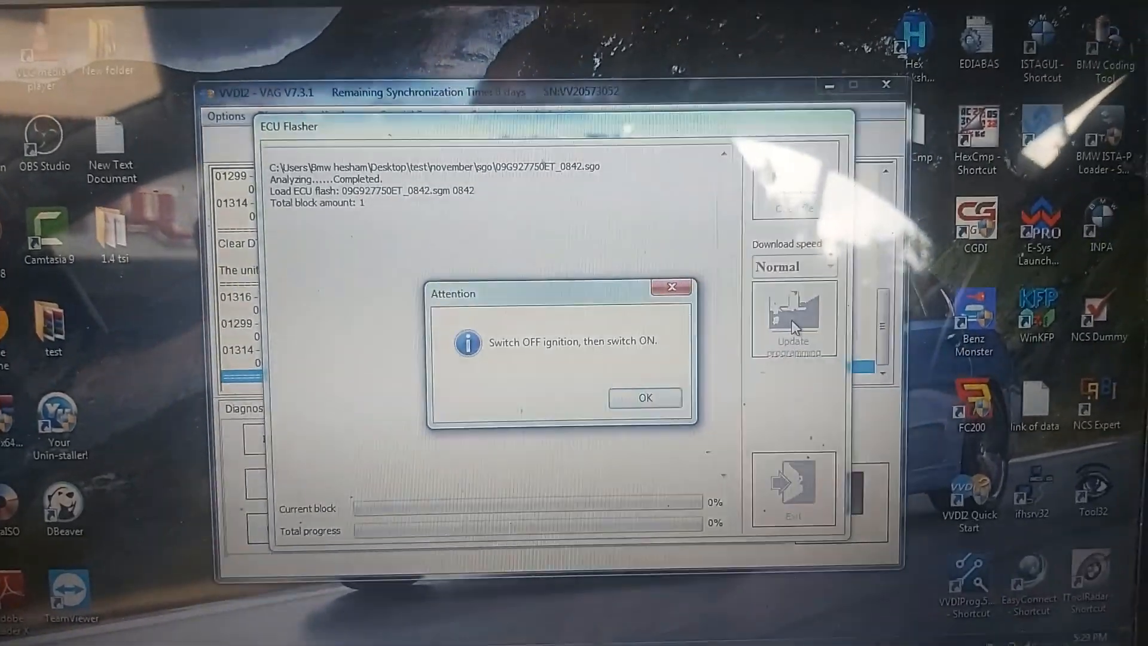
# Confirm the ignition-cycle prompts so gearbox flashing runs to 100% and succeeds
pyautogui.click(644, 398)
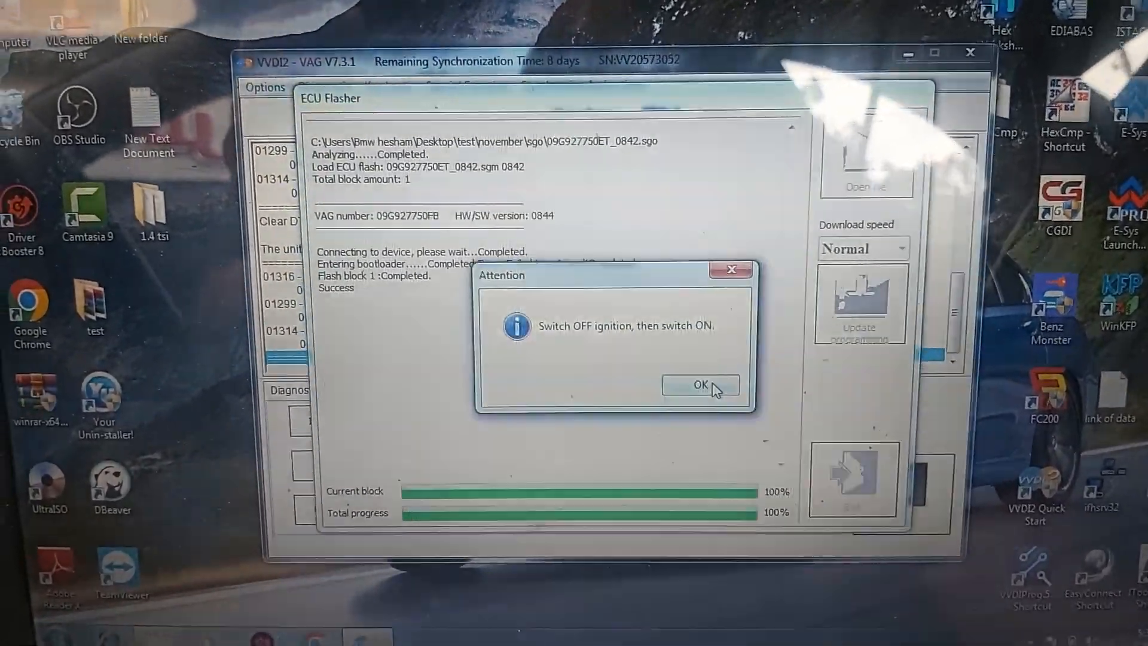
pyautogui.click(698, 385)
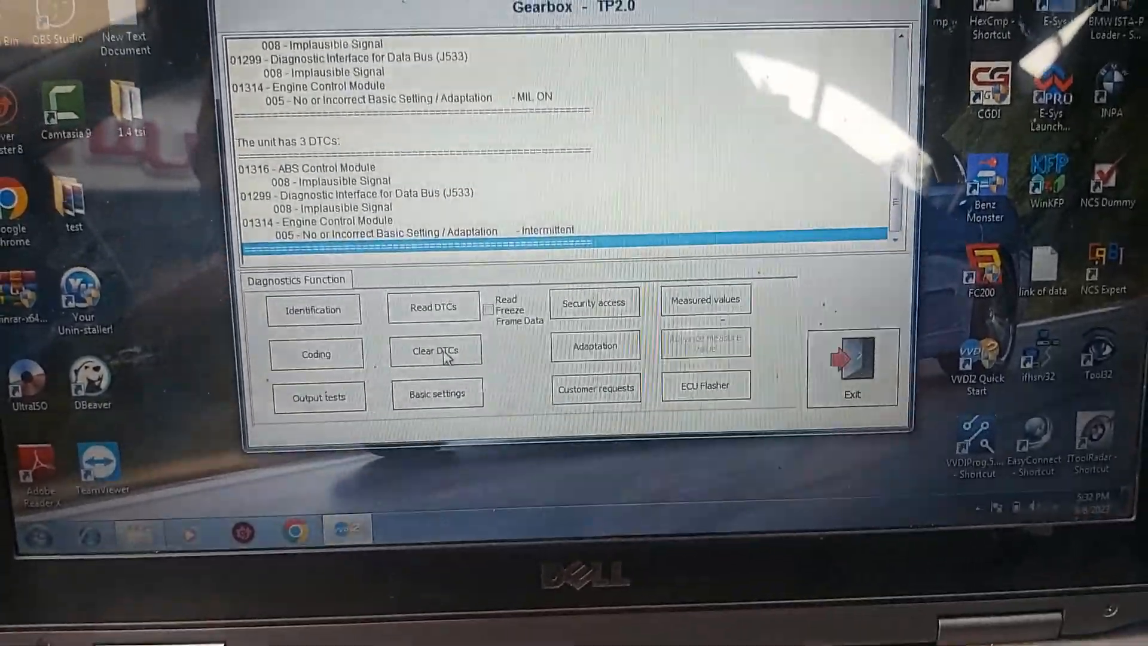
# Clear the gearbox DTCs after flashing, leaving only the ABS and data-bus faults
pyautogui.click(434, 351)
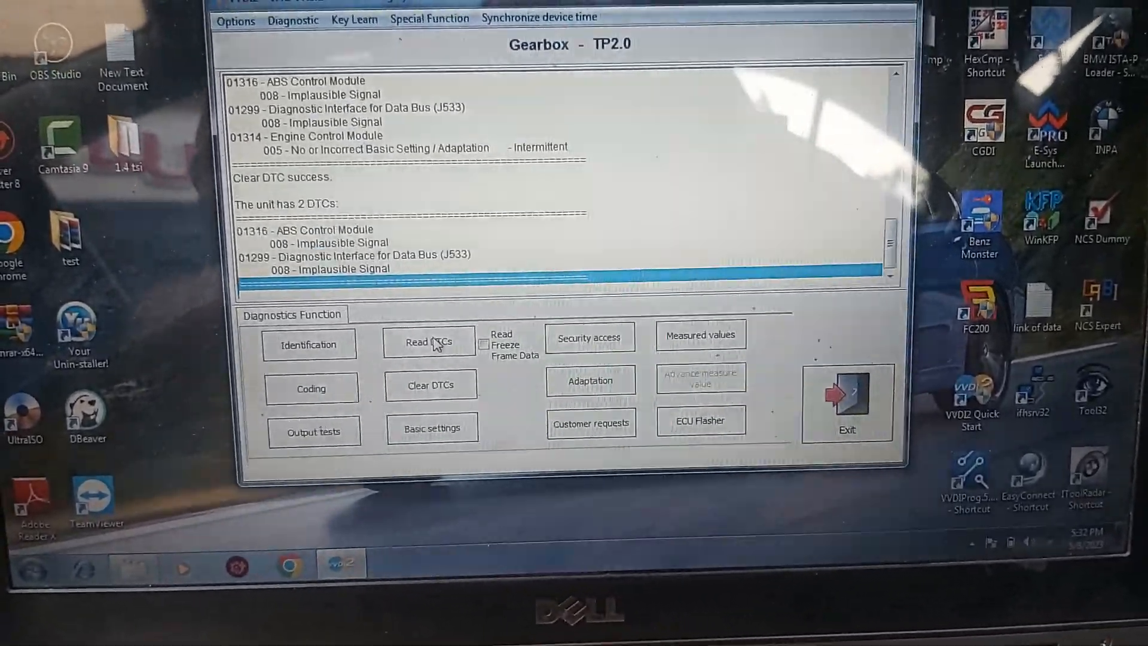